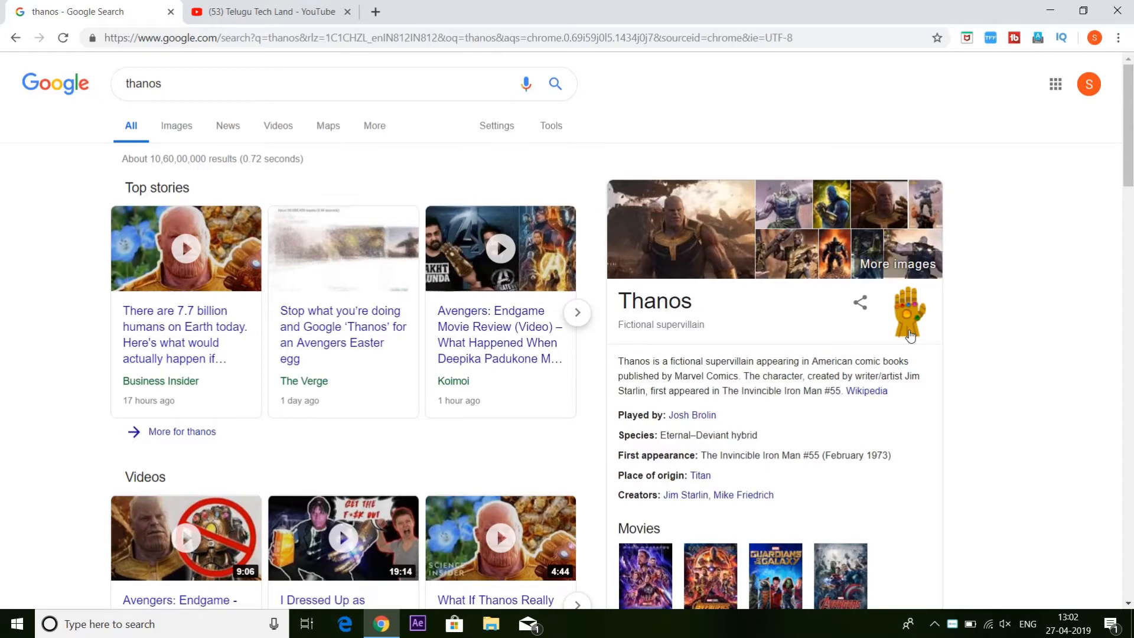
# Step: Snap away half the 'thanos' Google results, then show drive H:'s folders in File Explorer
pyautogui.click(910, 312)
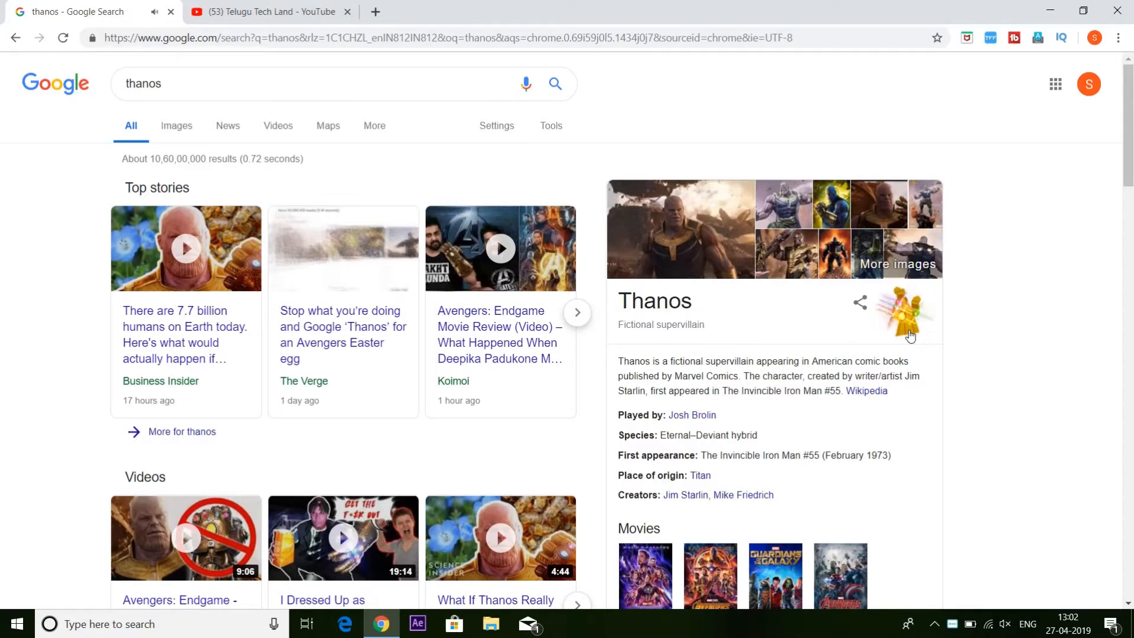
pyautogui.scroll(-3)
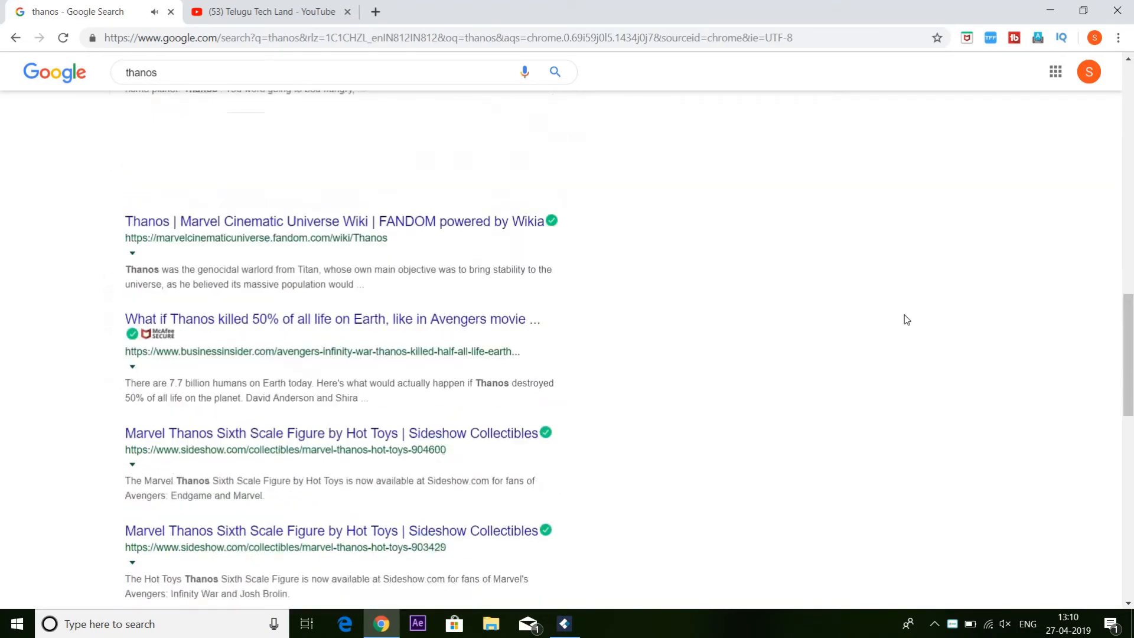
pyautogui.scroll(-3)
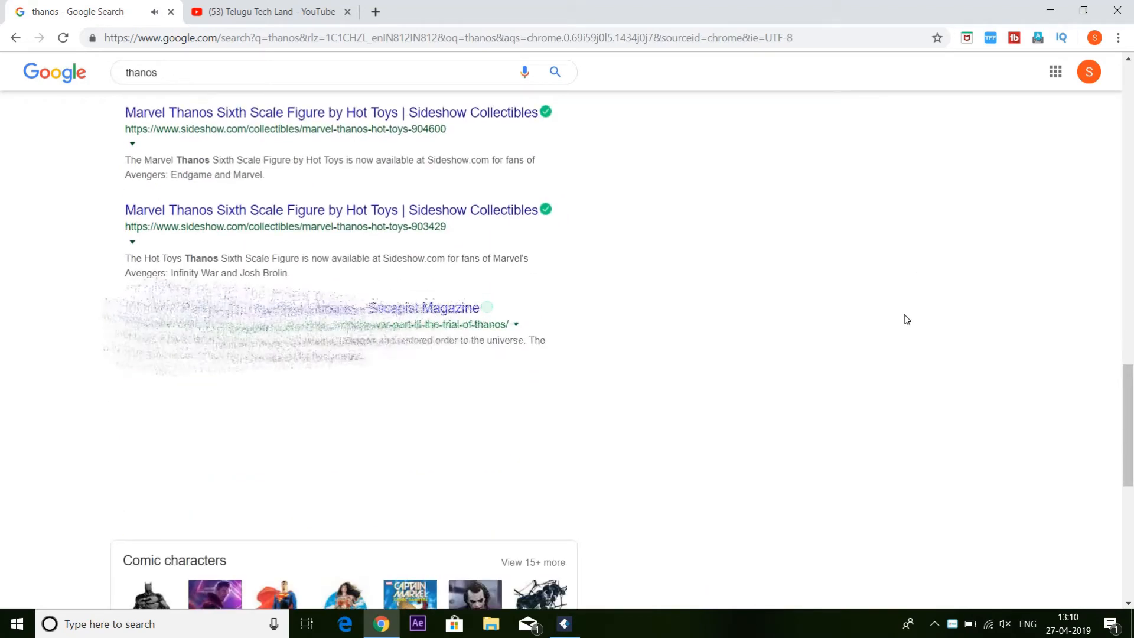
pyautogui.scroll(-3)
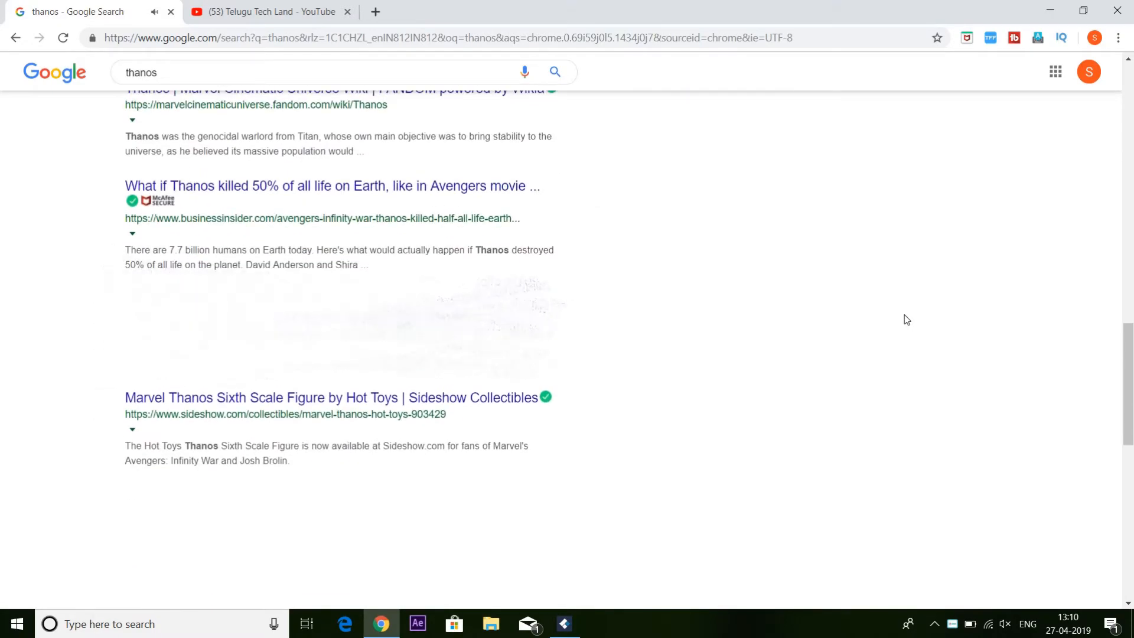
pyautogui.scroll(3)
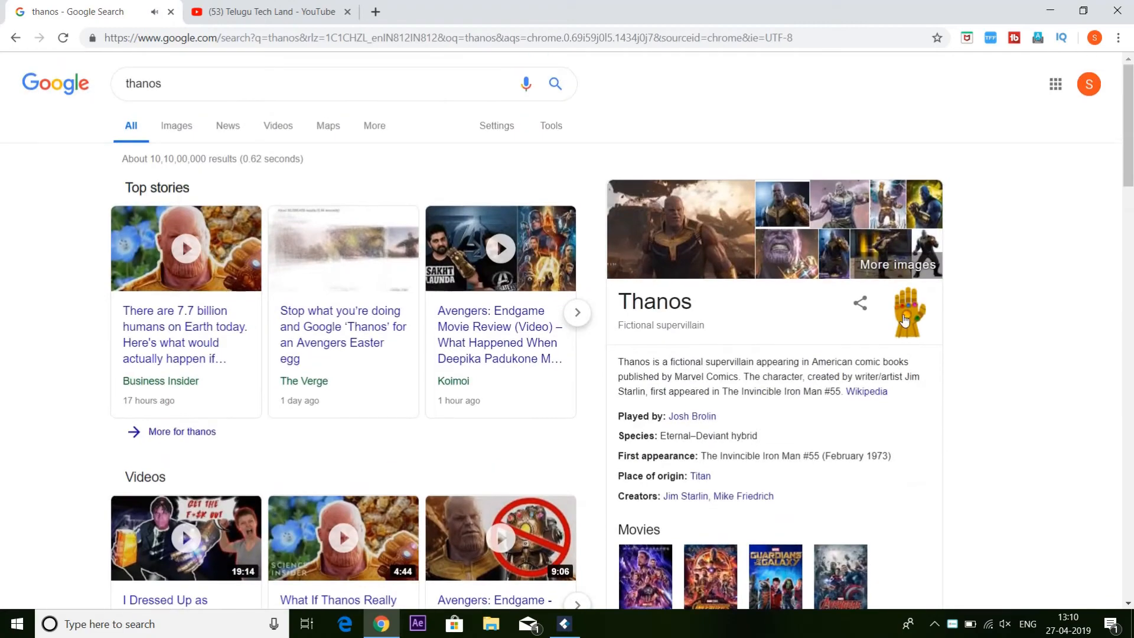
pyautogui.scroll(-3)
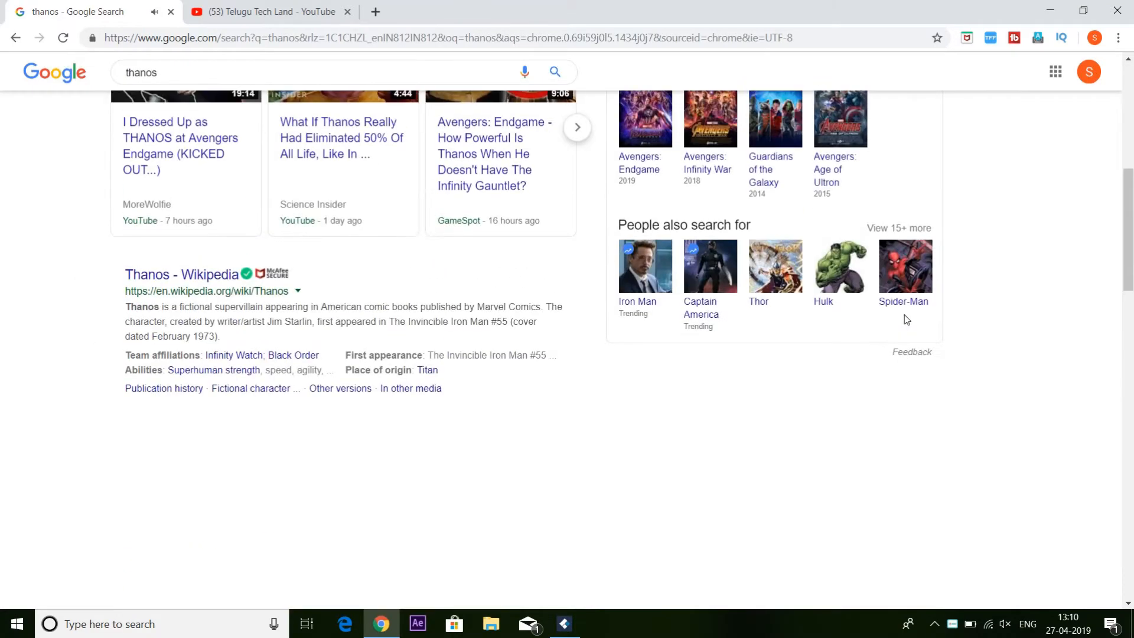
pyautogui.click(268, 12)
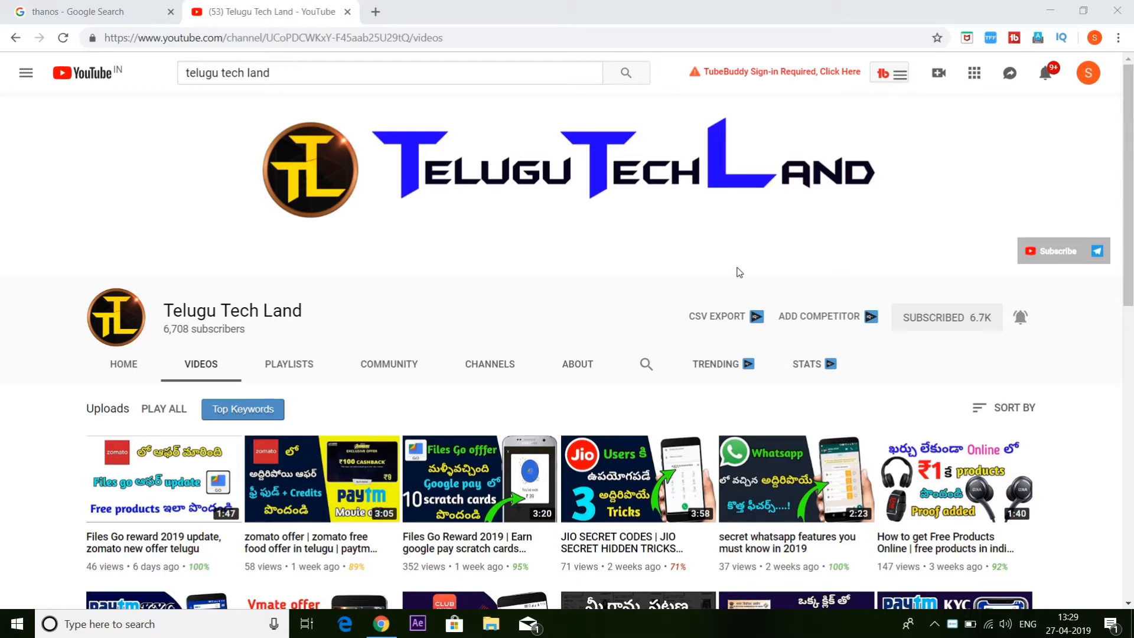
pyautogui.moveTo(576, 527)
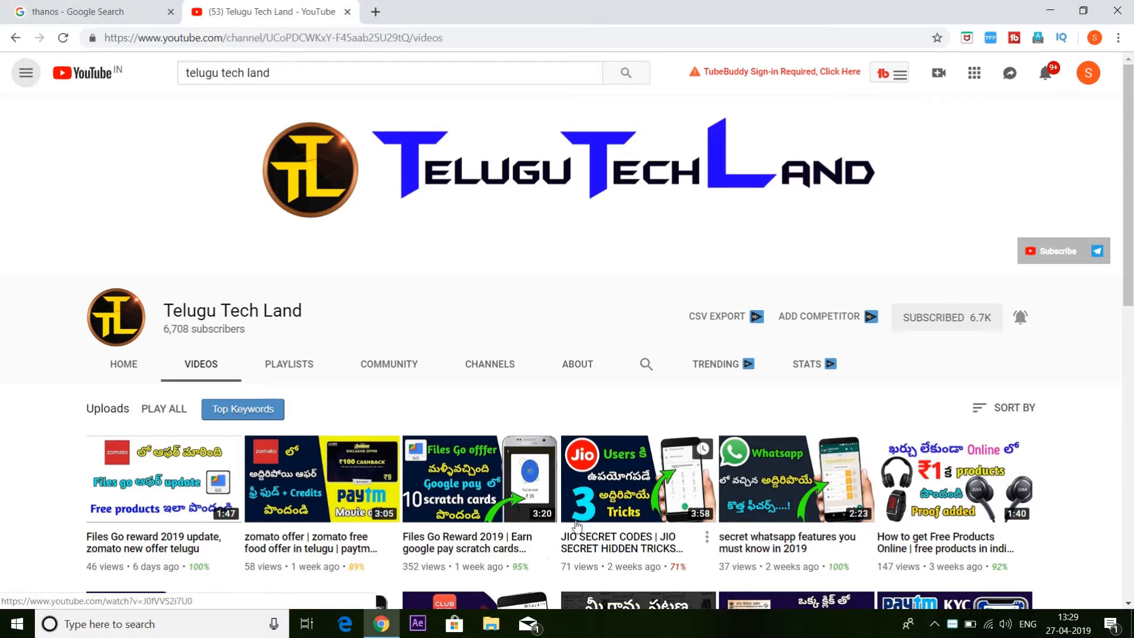
pyautogui.click(491, 624)
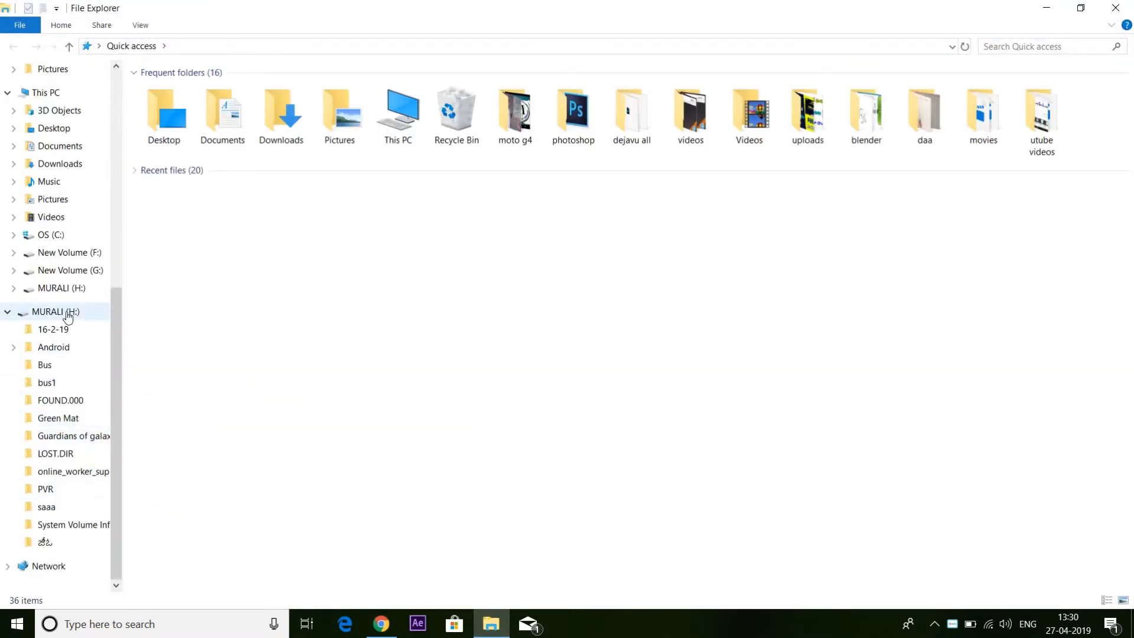
# Step: Open the last folder on USB drive H: and permanently delete its five files
pyautogui.click(45, 542)
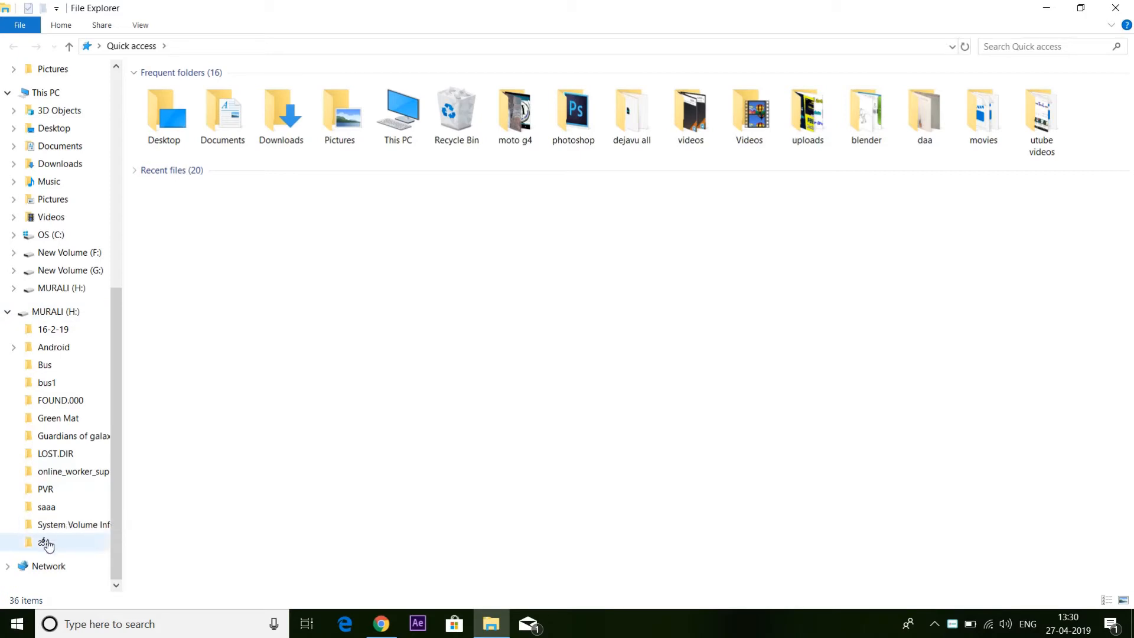
pyautogui.doubleClick(45, 542)
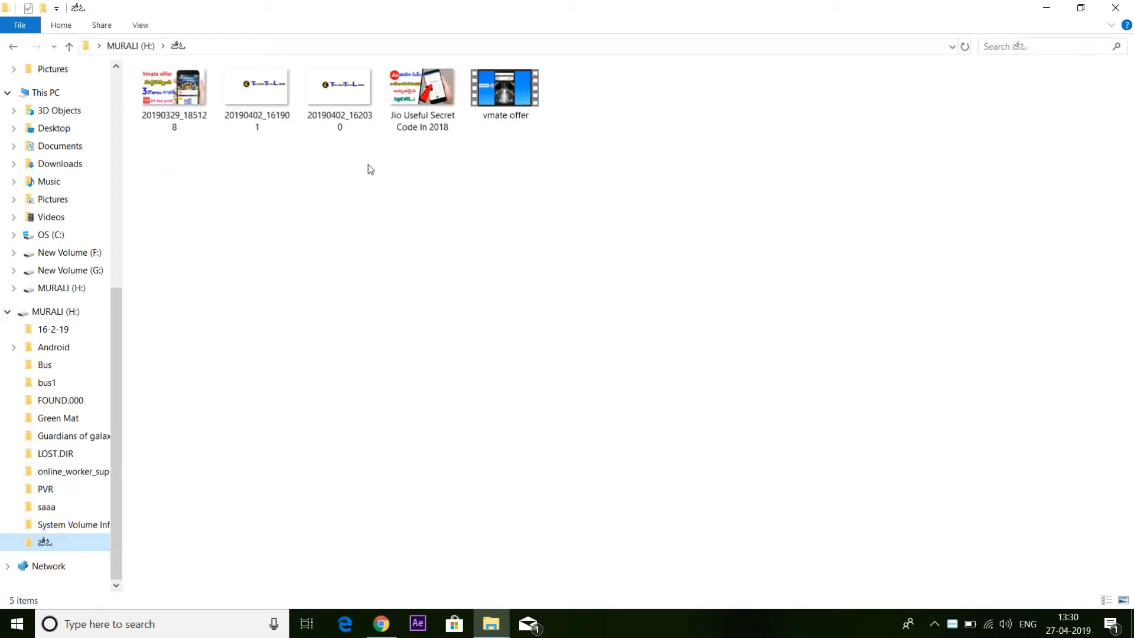
pyautogui.moveTo(510, 160)
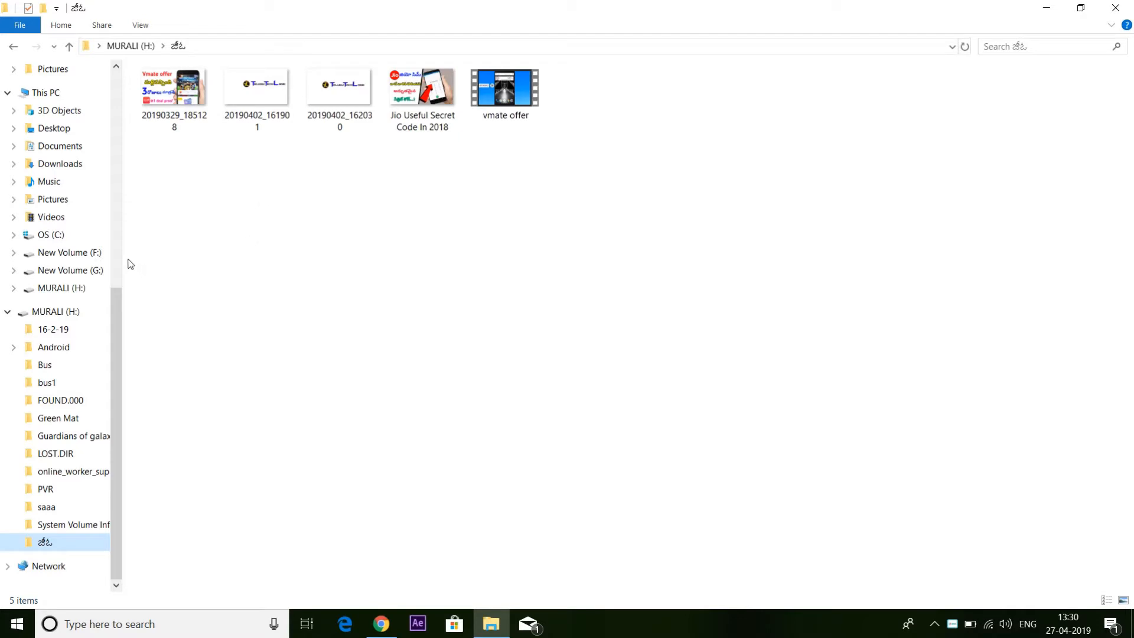
pyautogui.moveTo(248, 22)
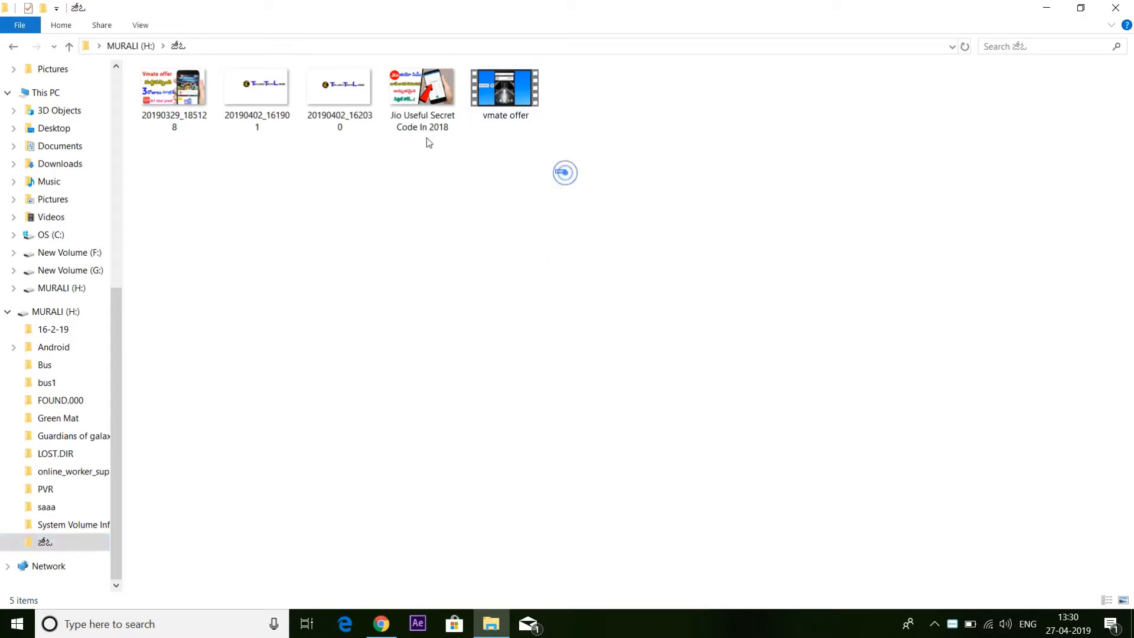
pyautogui.press('Delete')
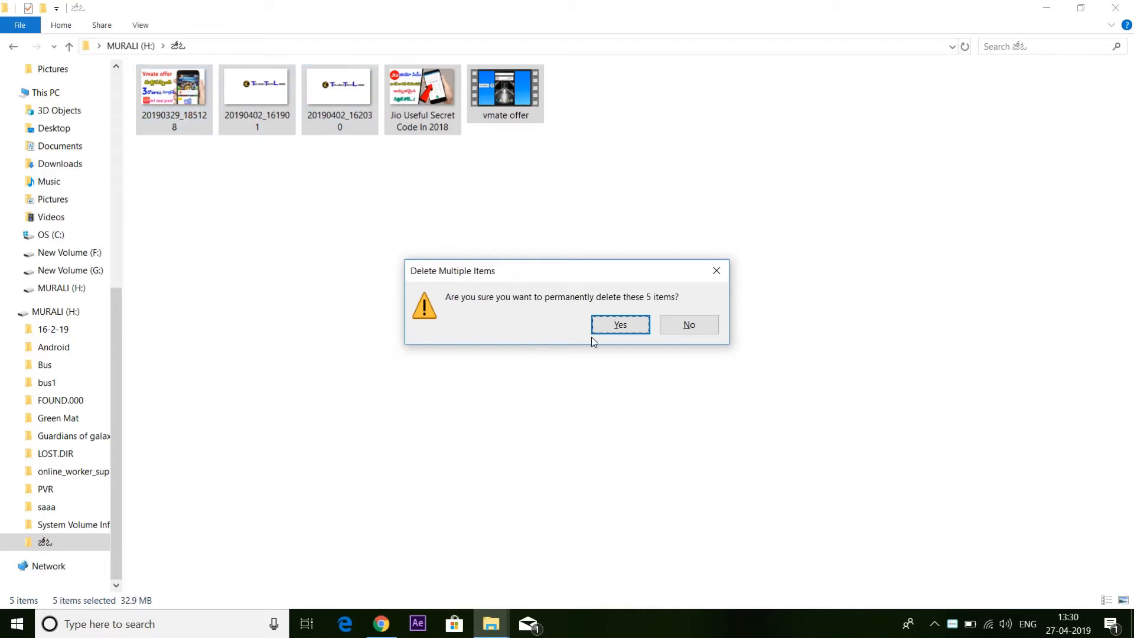
pyautogui.click(619, 325)
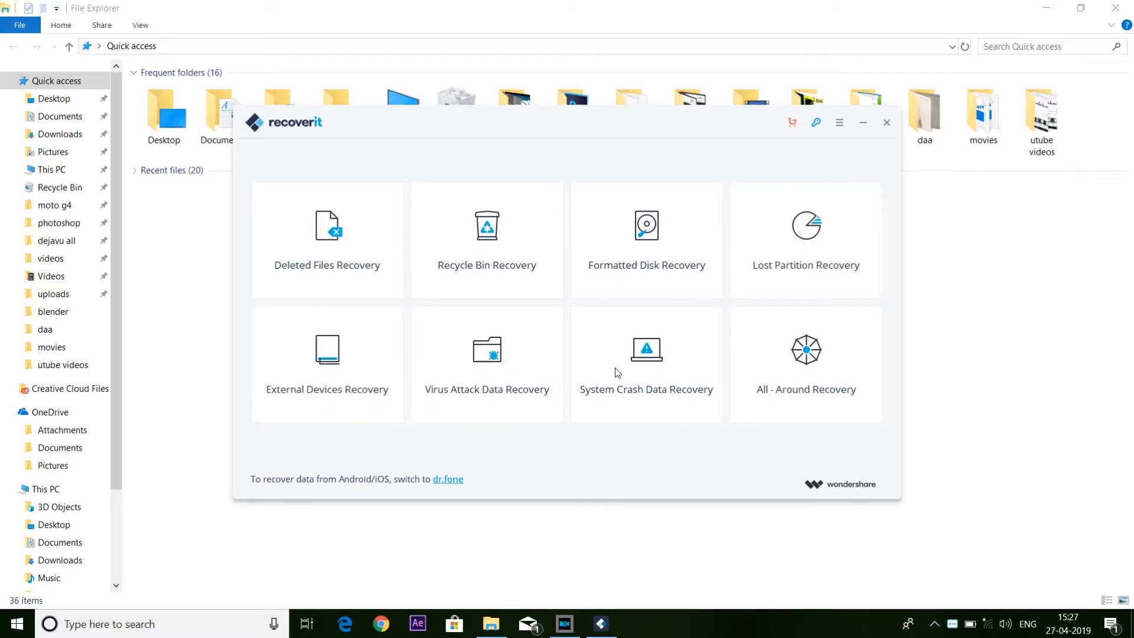
pyautogui.moveTo(646, 365)
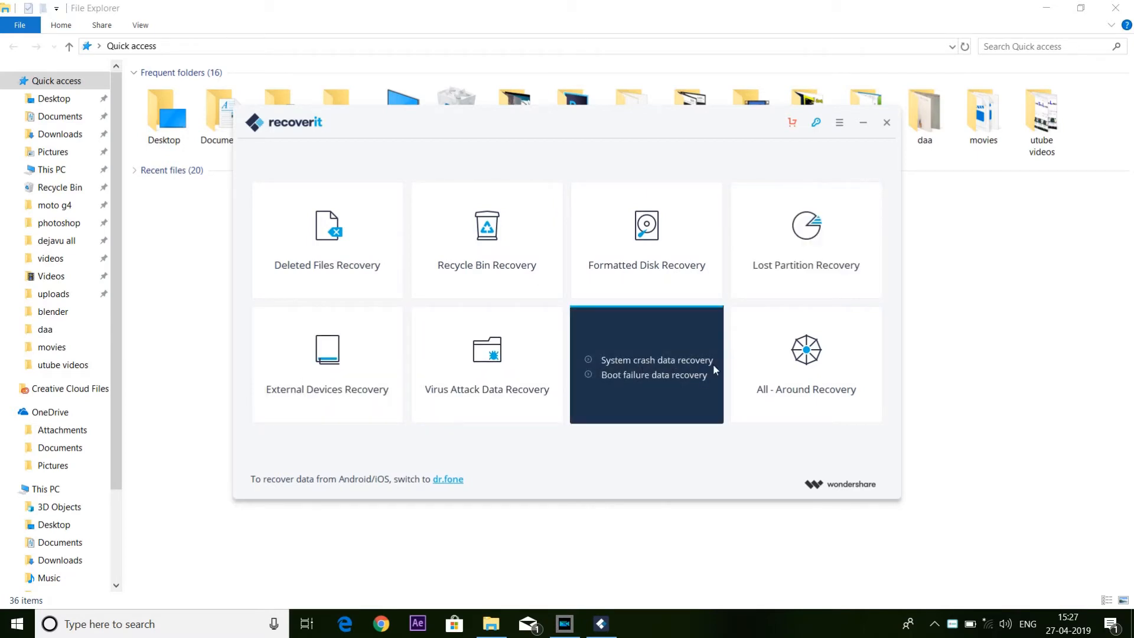
pyautogui.moveTo(643, 292)
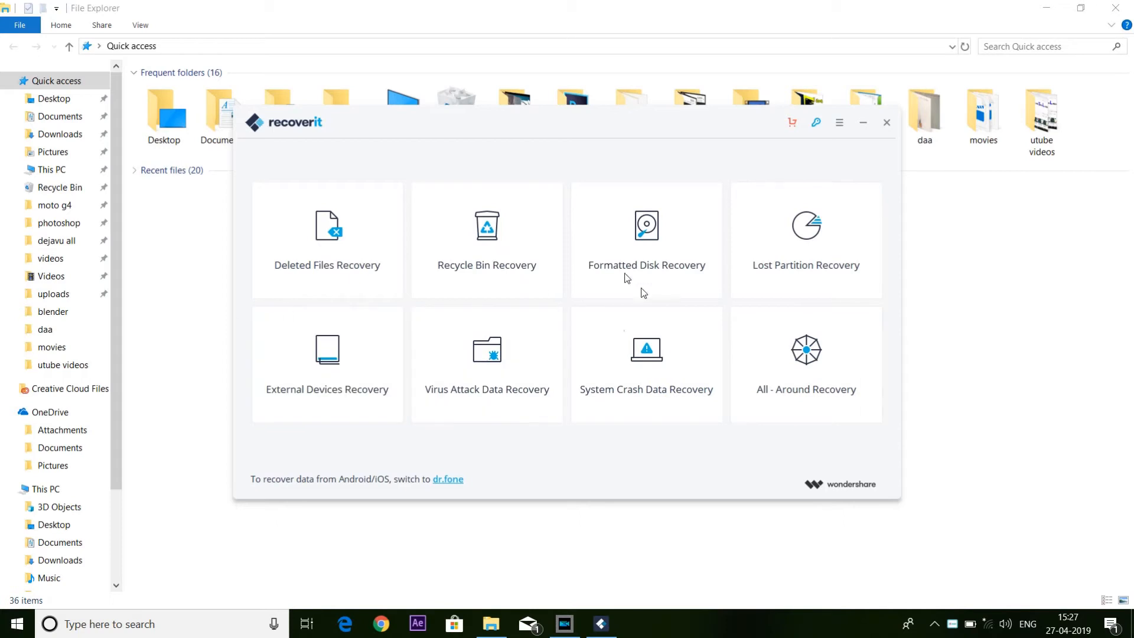
pyautogui.moveTo(326, 368)
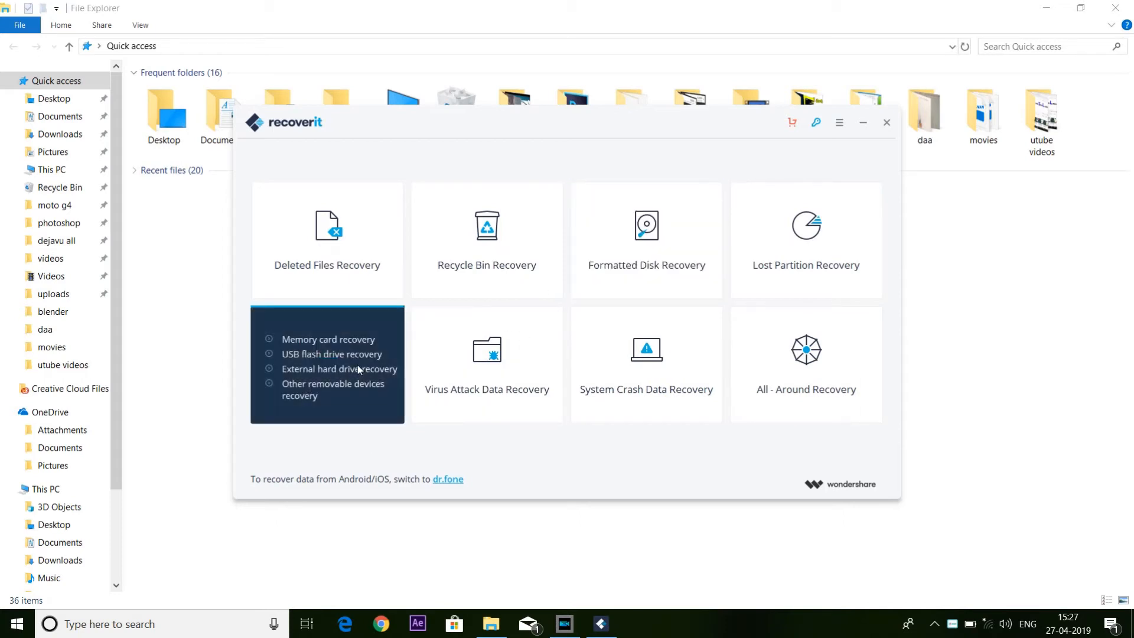
# Step: Choose External Devices Recovery in Recoverit
pyautogui.click(326, 367)
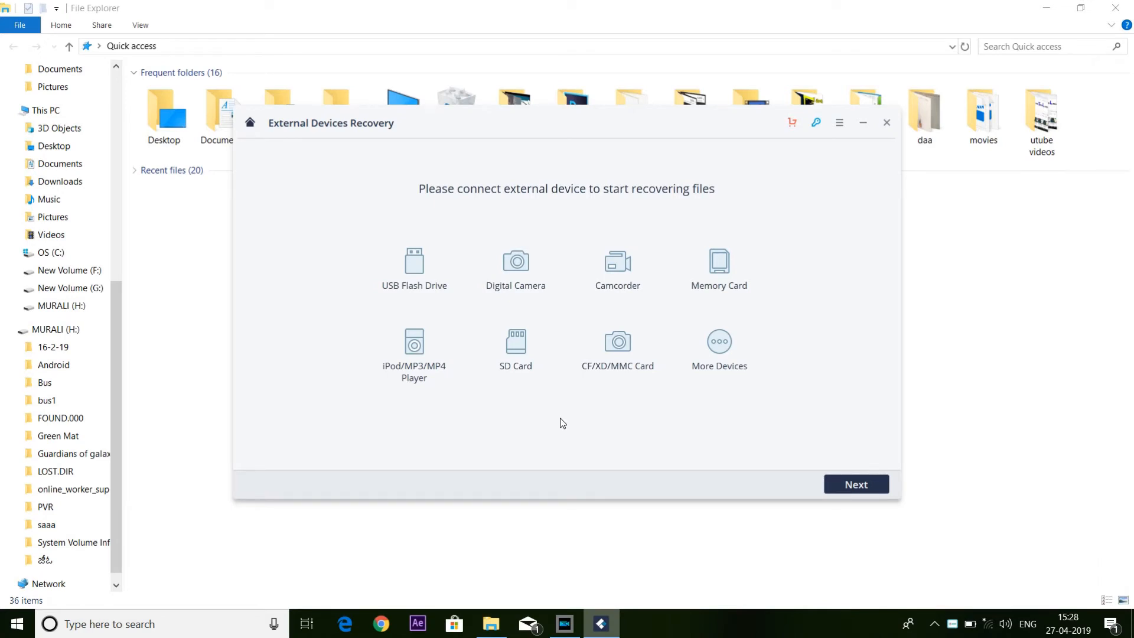
pyautogui.moveTo(801, 473)
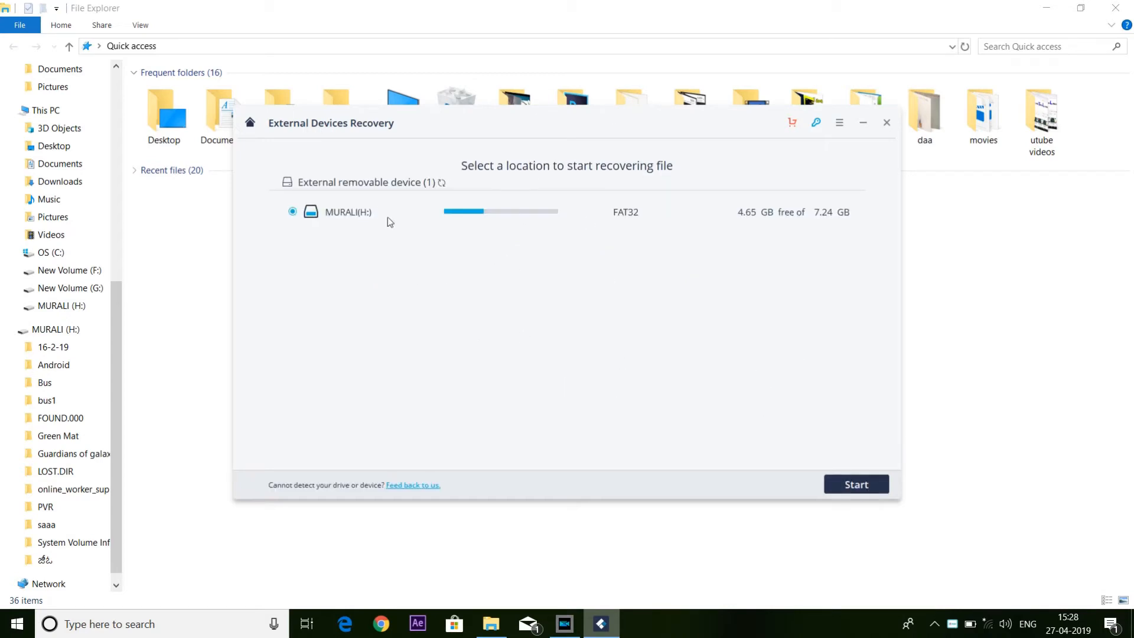
# Step: Scan the USB drive, then stop the scan once 336 files are found
pyautogui.click(857, 484)
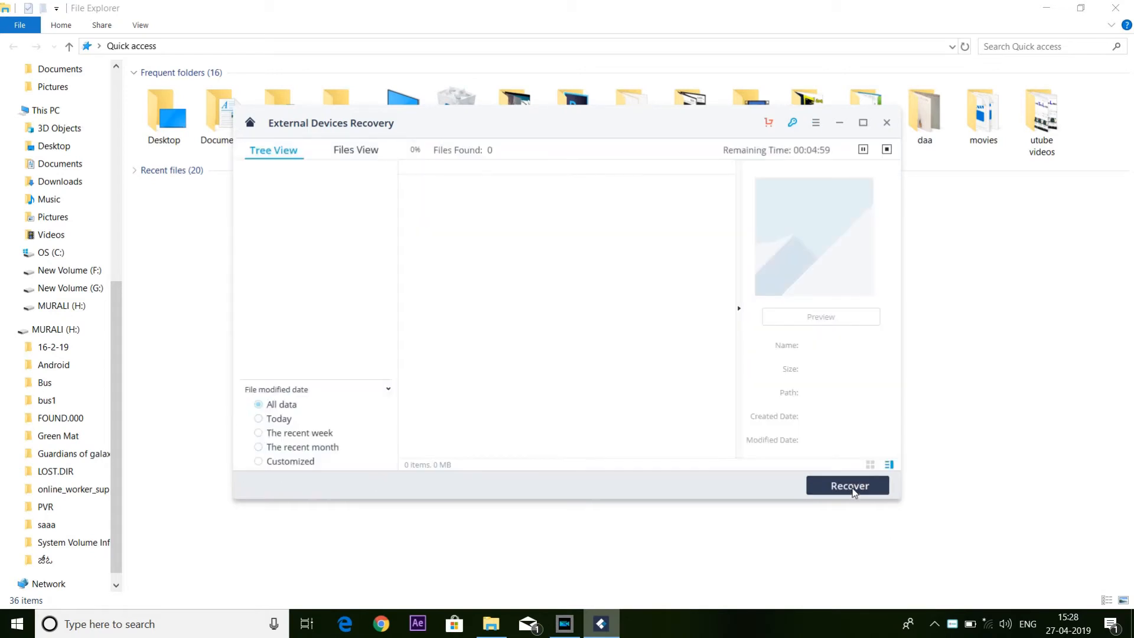
pyautogui.moveTo(626, 395)
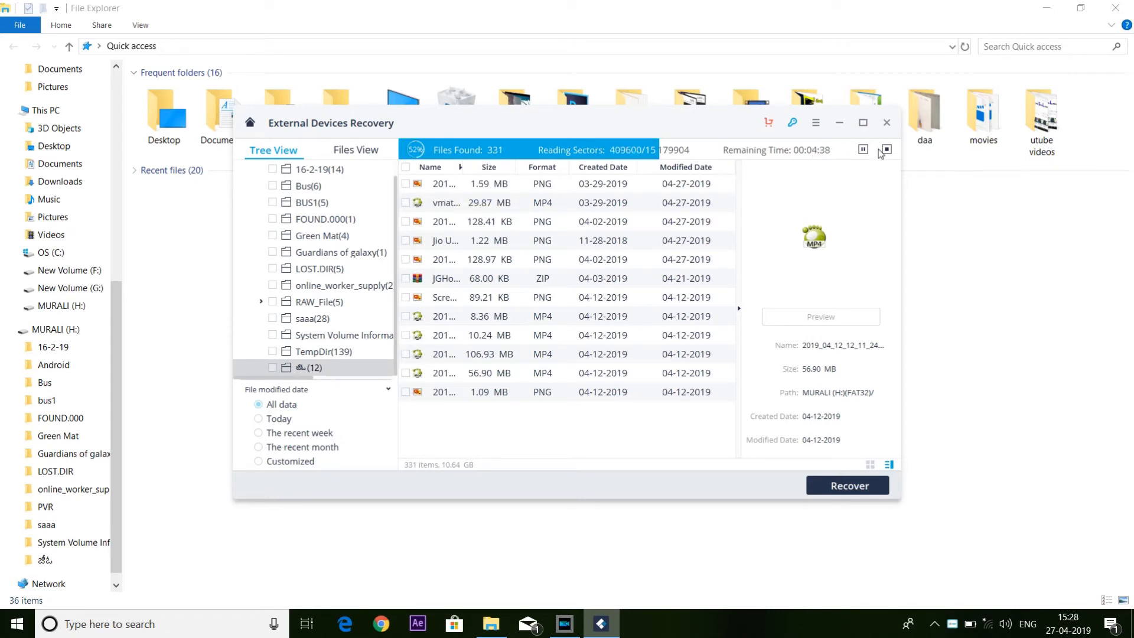
pyautogui.click(885, 149)
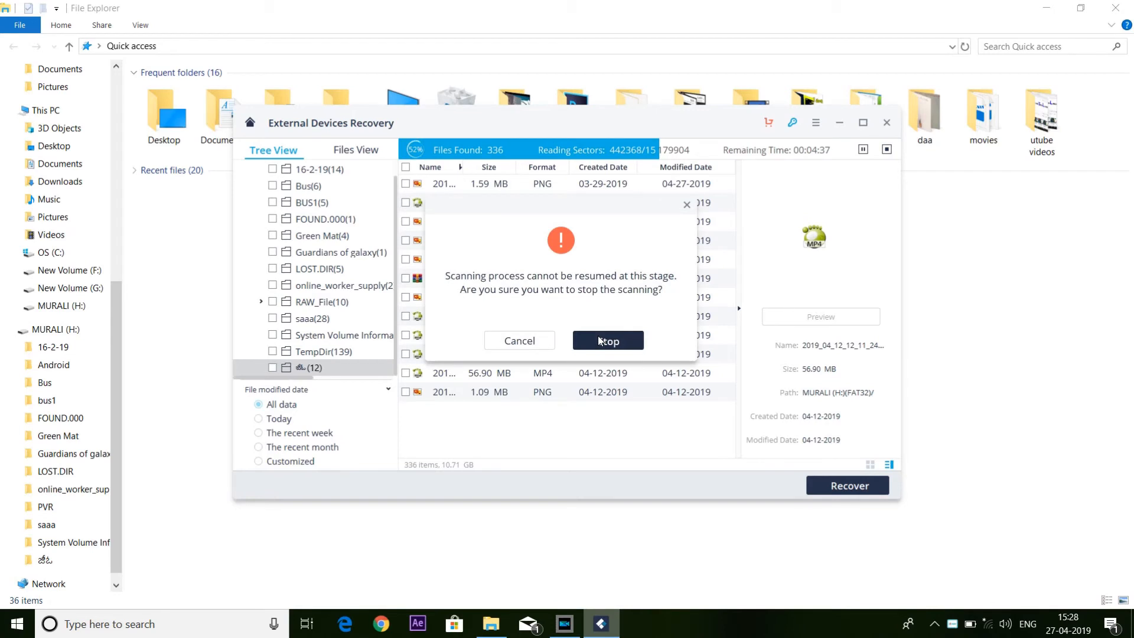
pyautogui.click(519, 341)
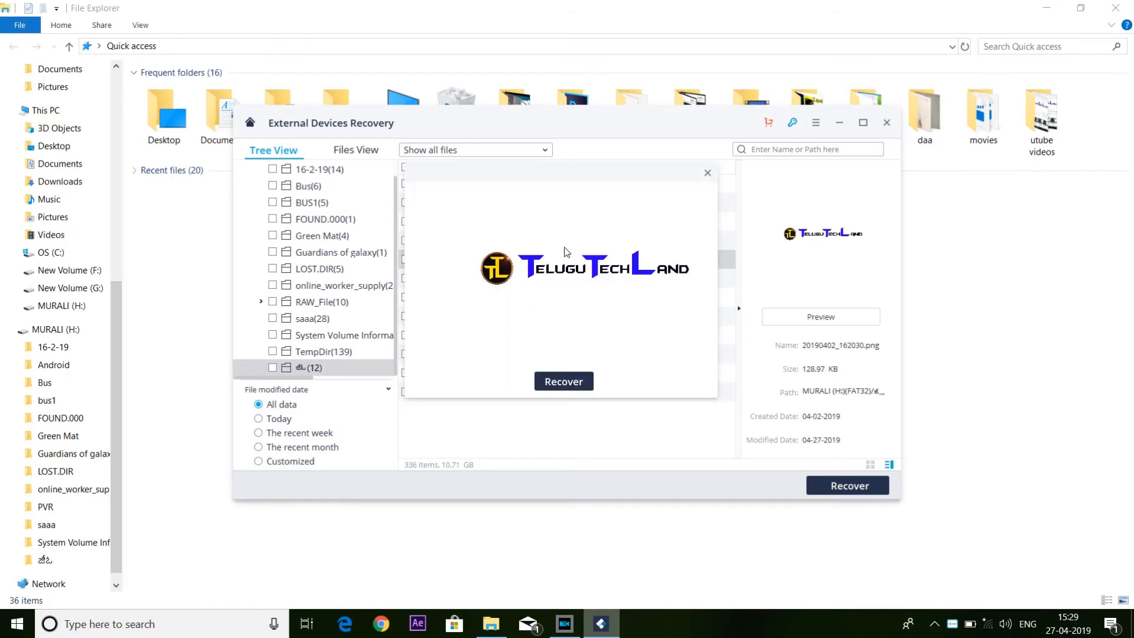
pyautogui.moveTo(605, 320)
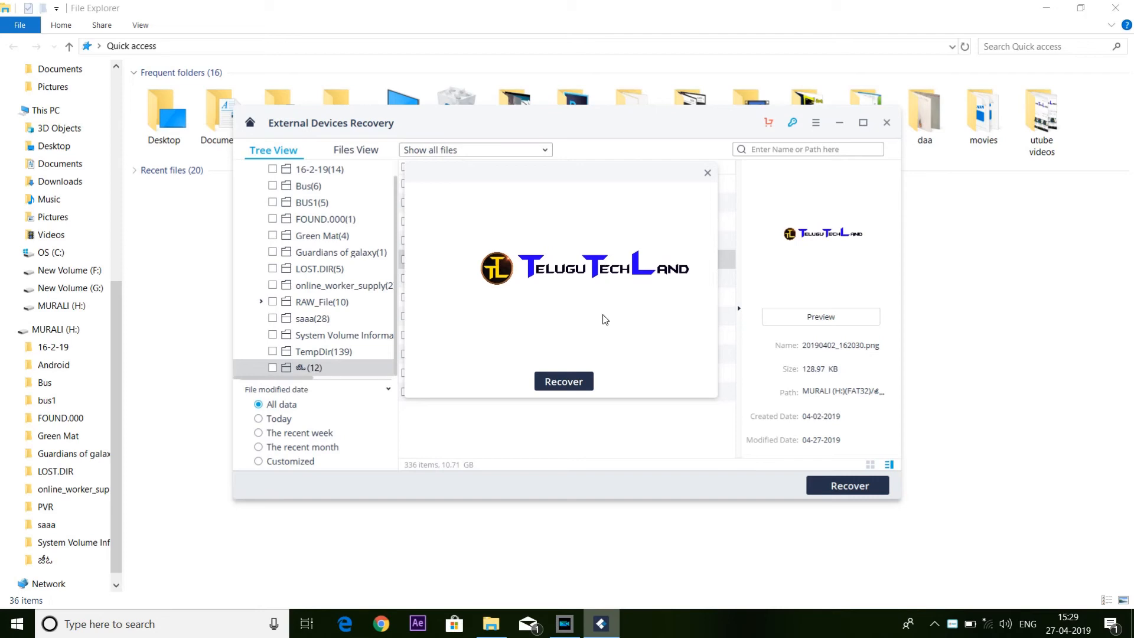
pyautogui.moveTo(709, 187)
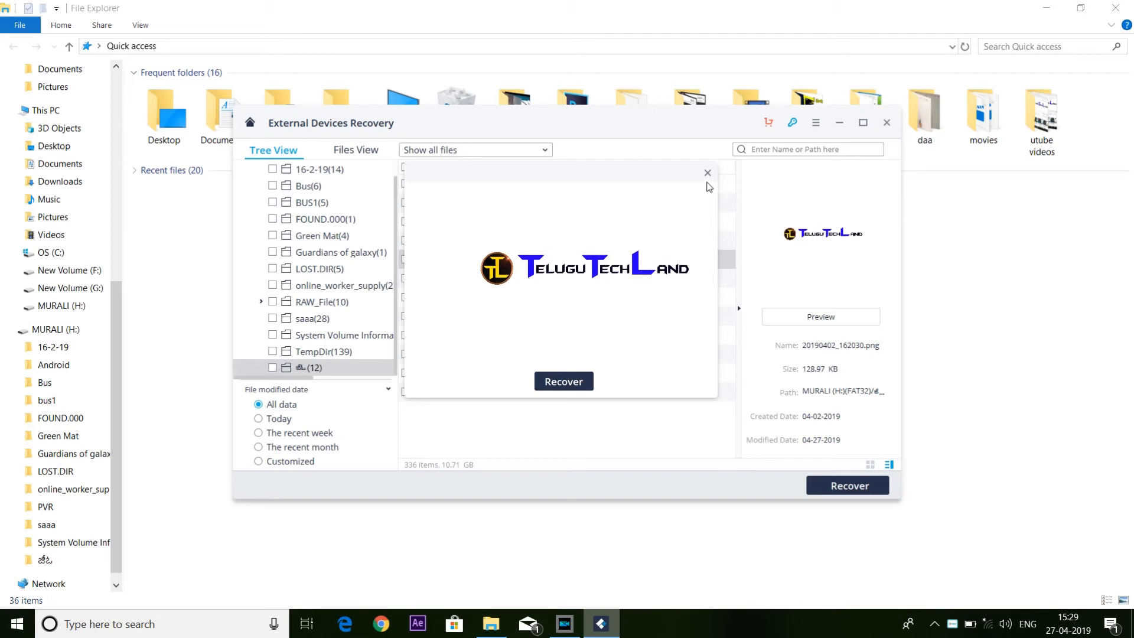
# Step: Close the logo preview, try recovering the Jio poster image, and dismiss the license offer
pyautogui.click(707, 173)
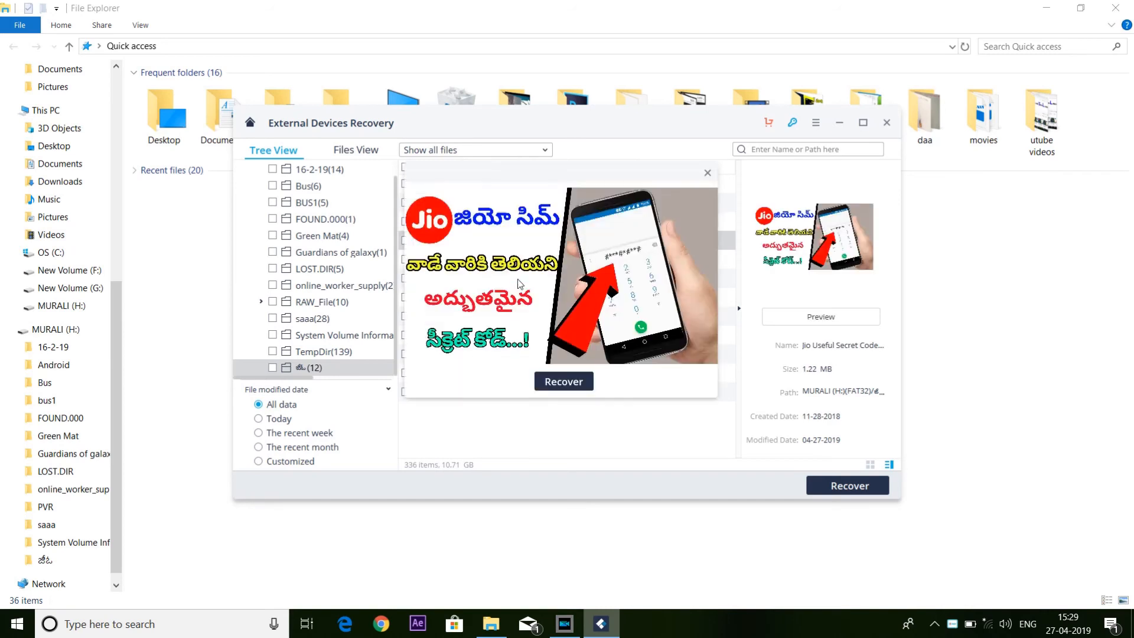
pyautogui.click(564, 381)
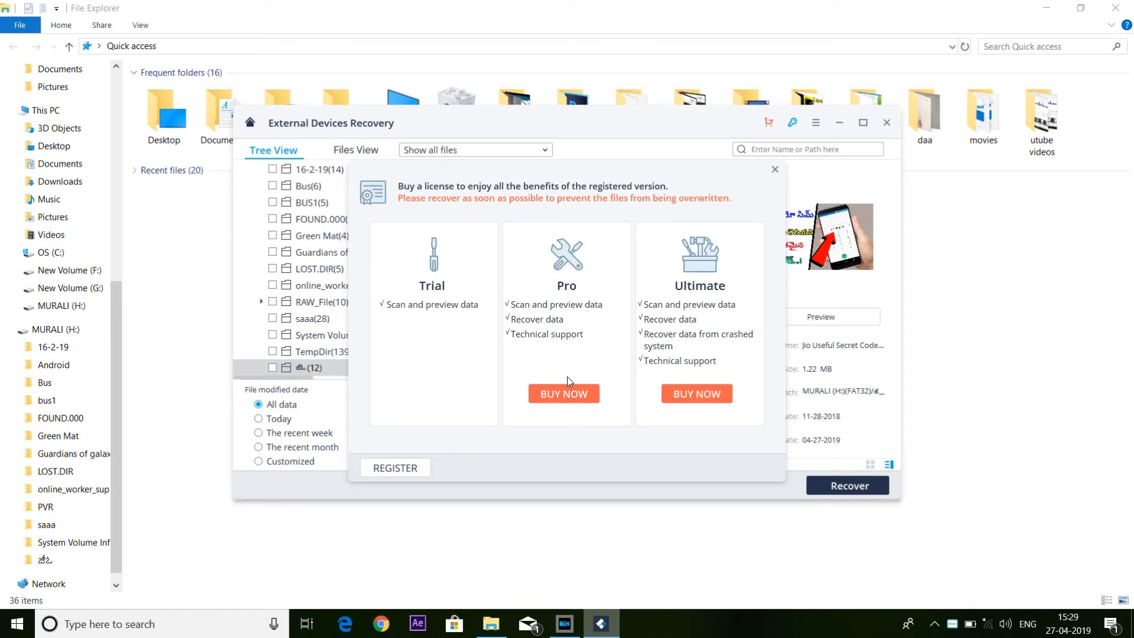
pyautogui.moveTo(687, 313)
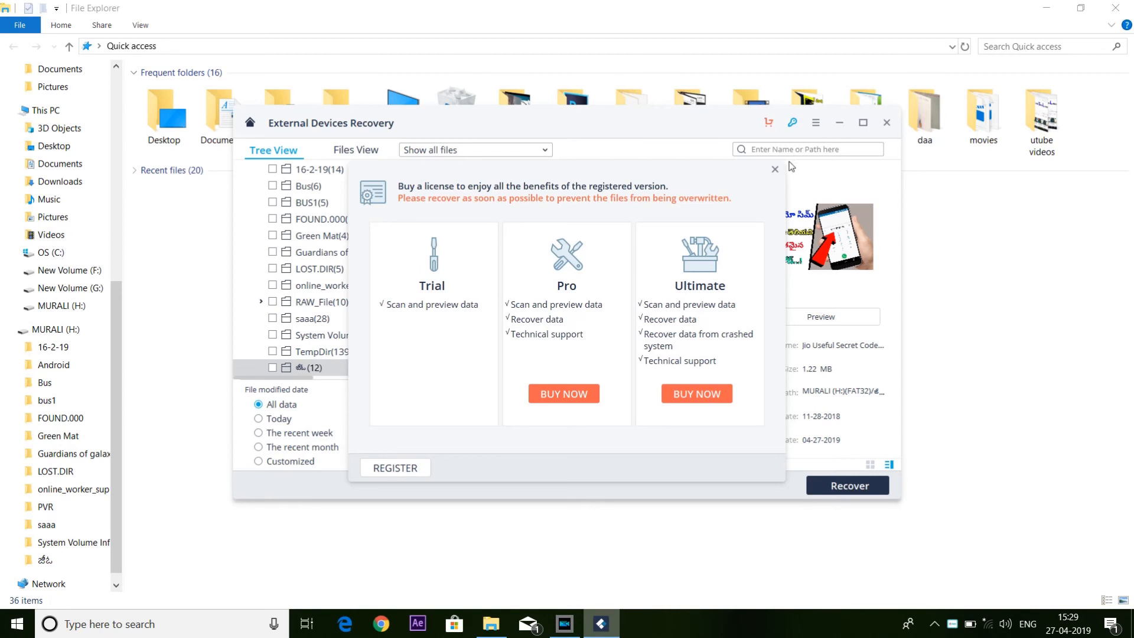
pyautogui.click(775, 168)
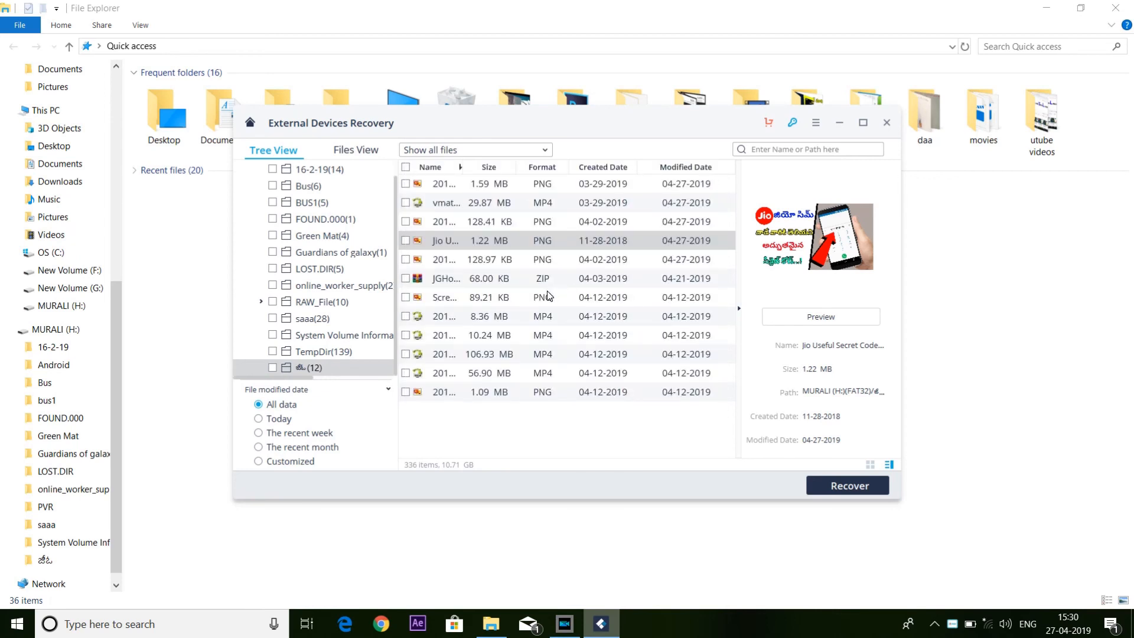
pyautogui.moveTo(502, 250)
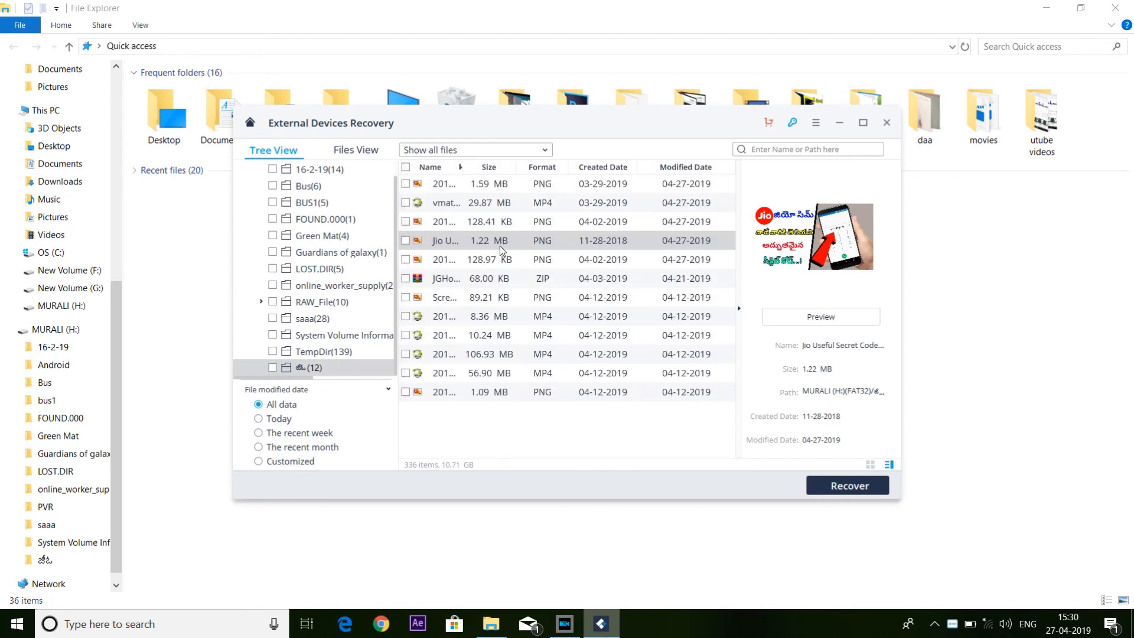
pyautogui.click(820, 317)
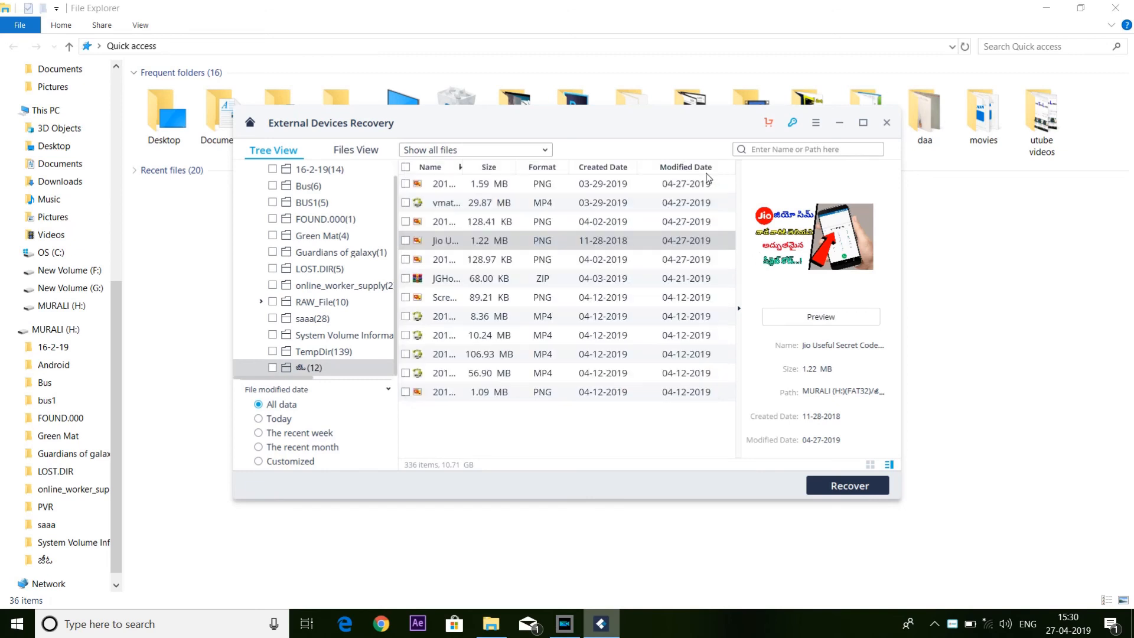
pyautogui.moveTo(559, 246)
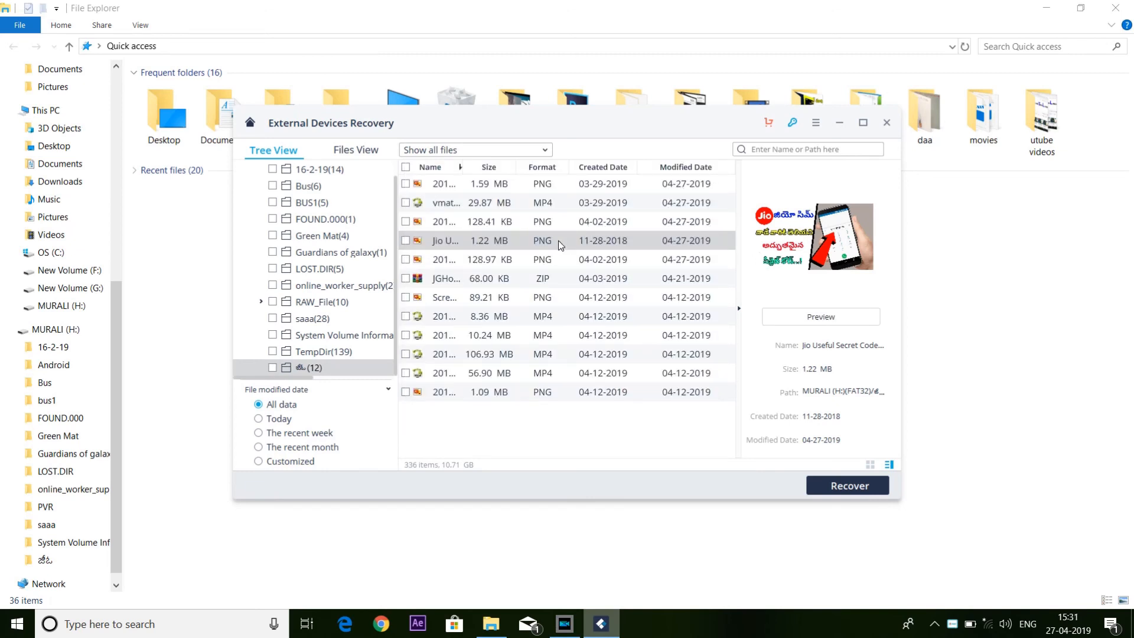